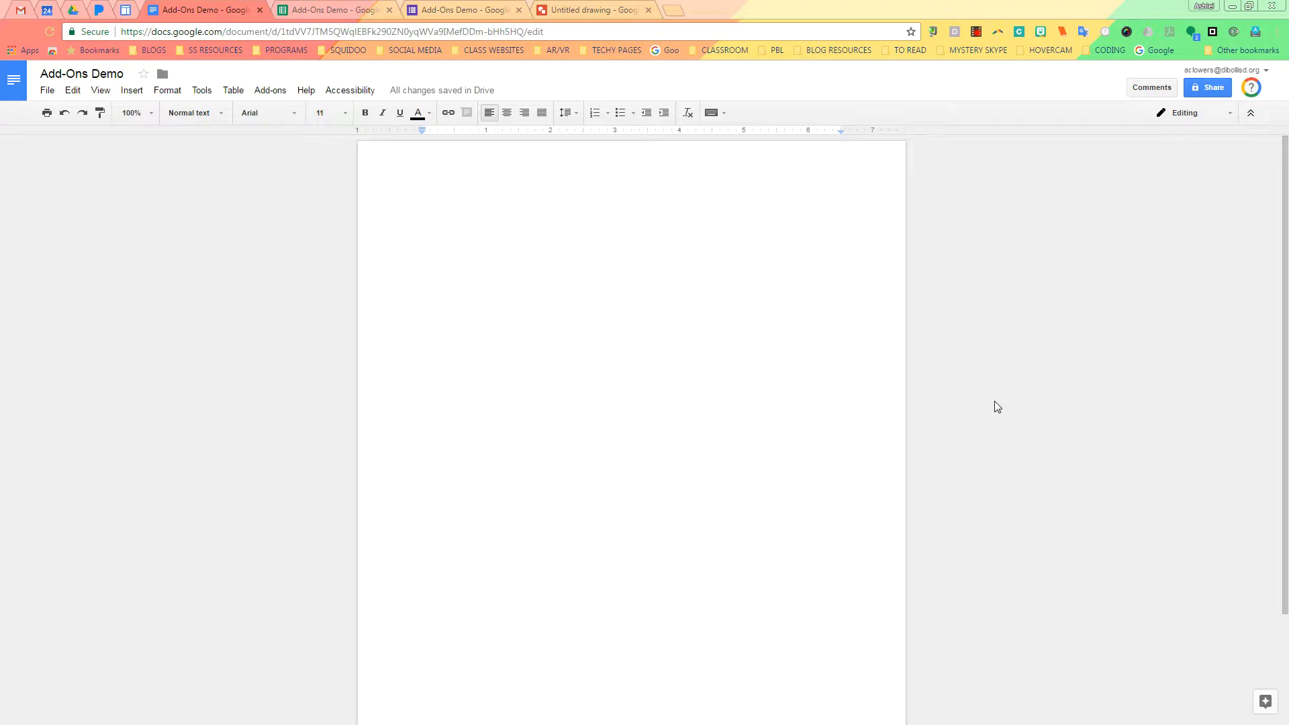
mouse_move(1003, 411)
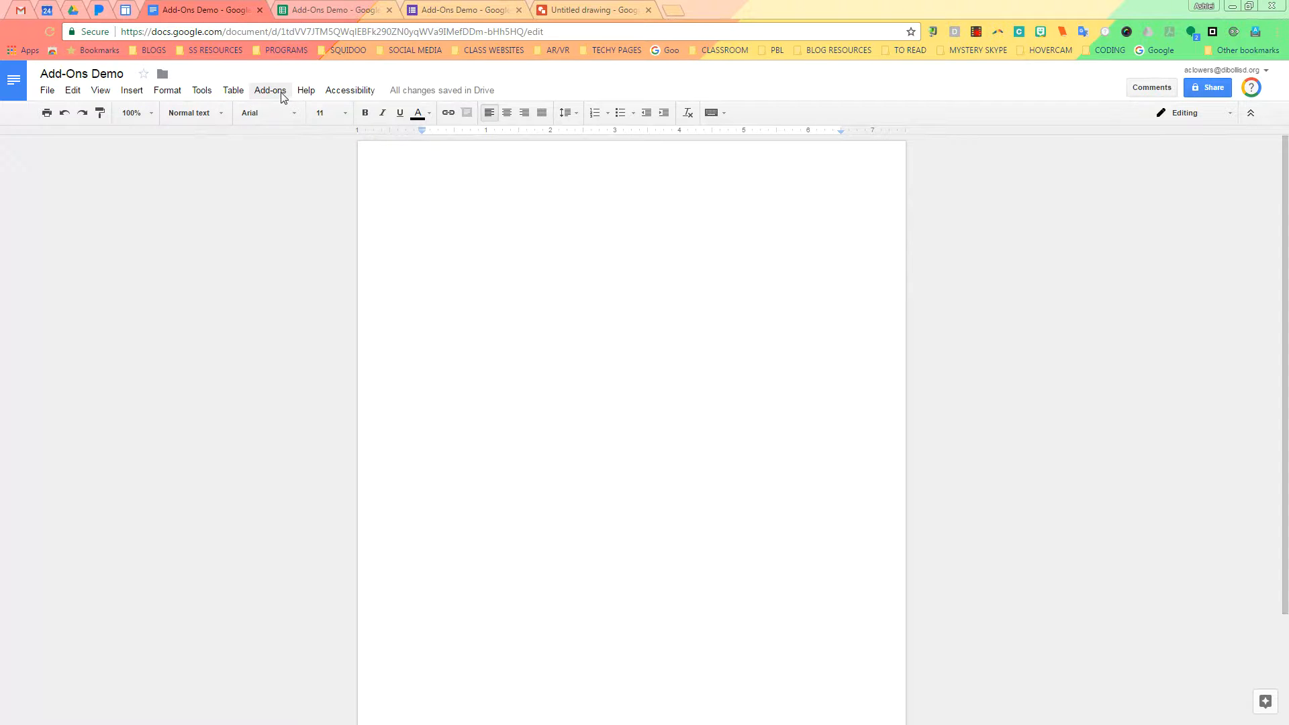
- Browse the document's add-ons gallery, previewing EasyBib Bibliography Creator, then close it
click(270, 90)
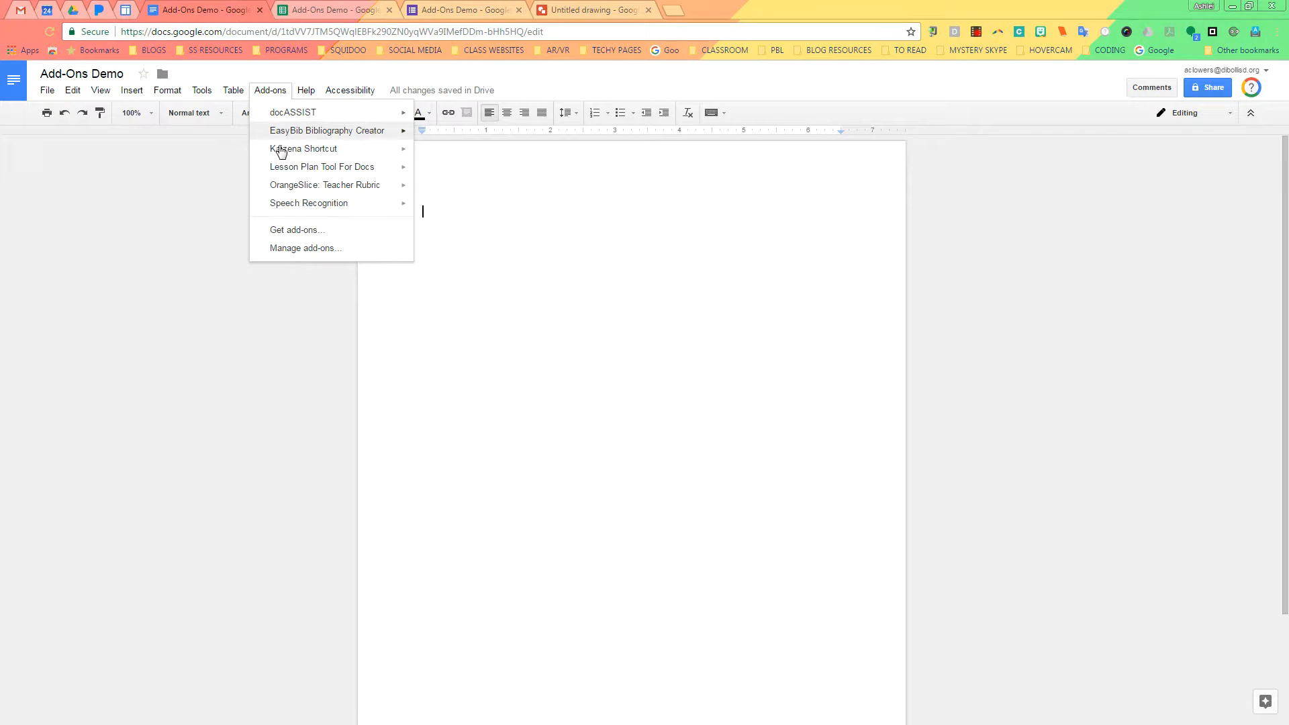
mouse_move(282, 235)
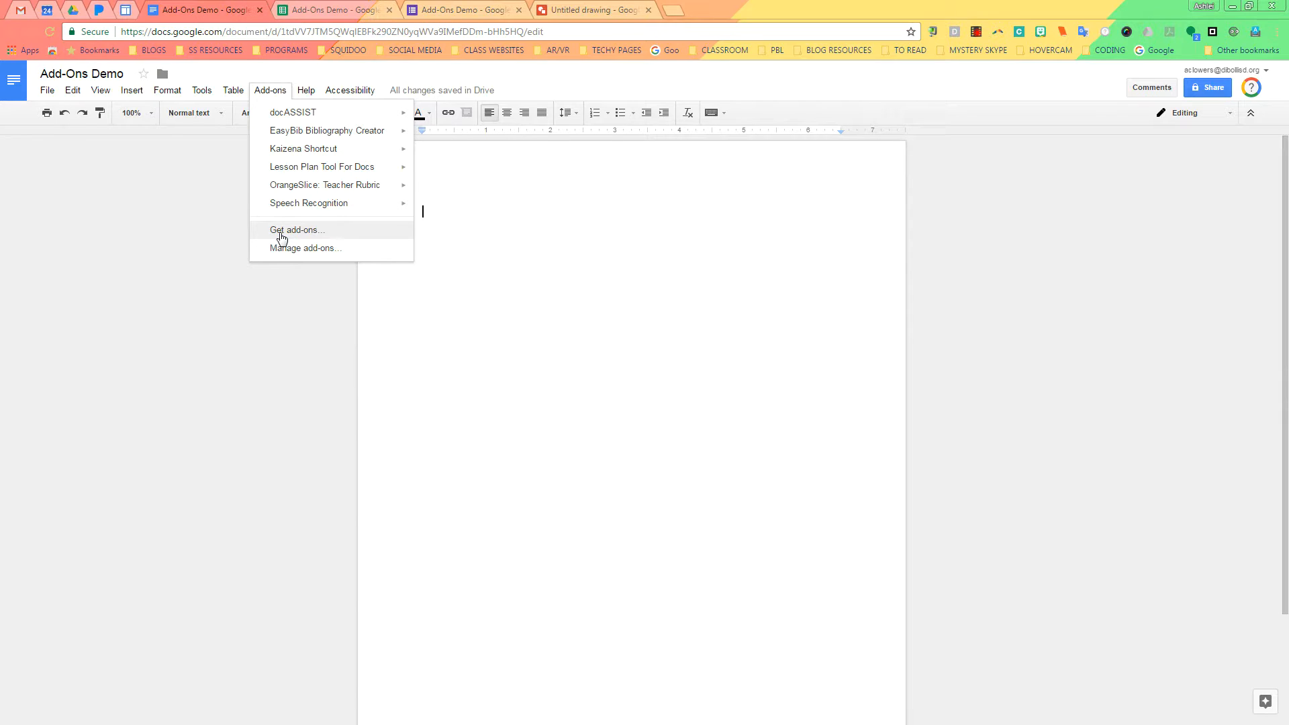
click(297, 229)
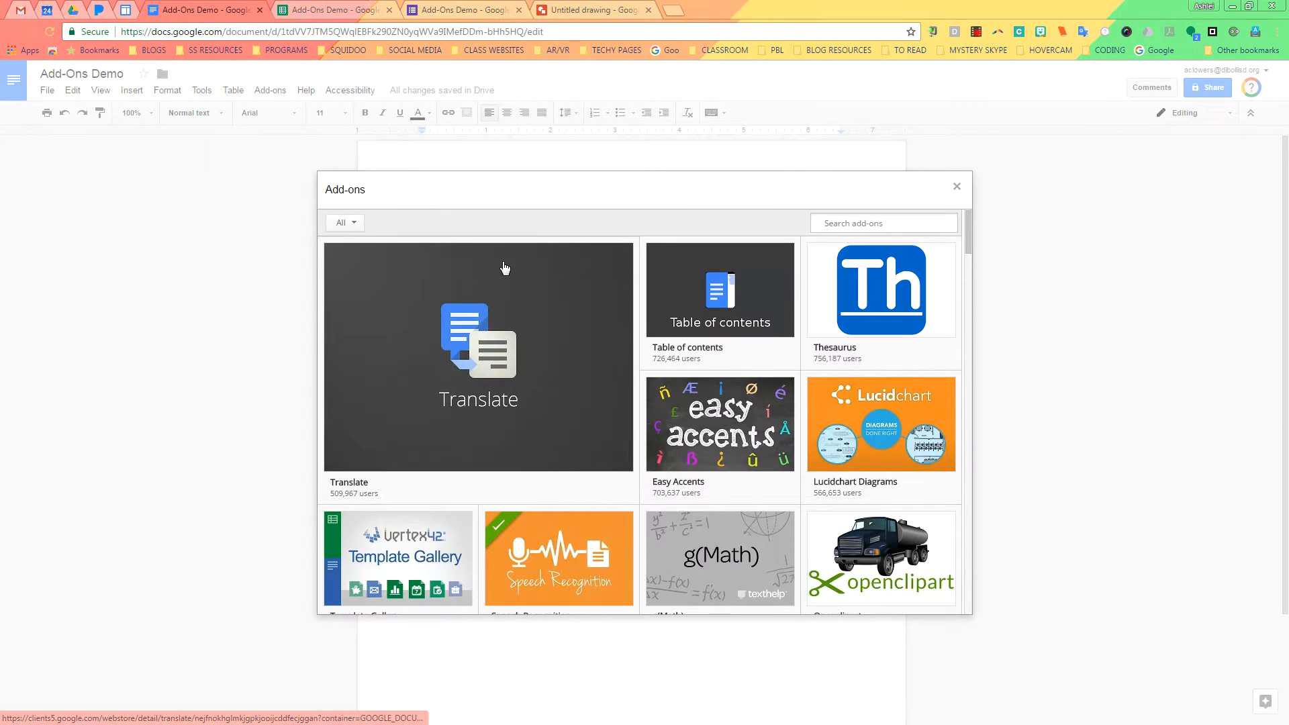
scroll(down, 3)
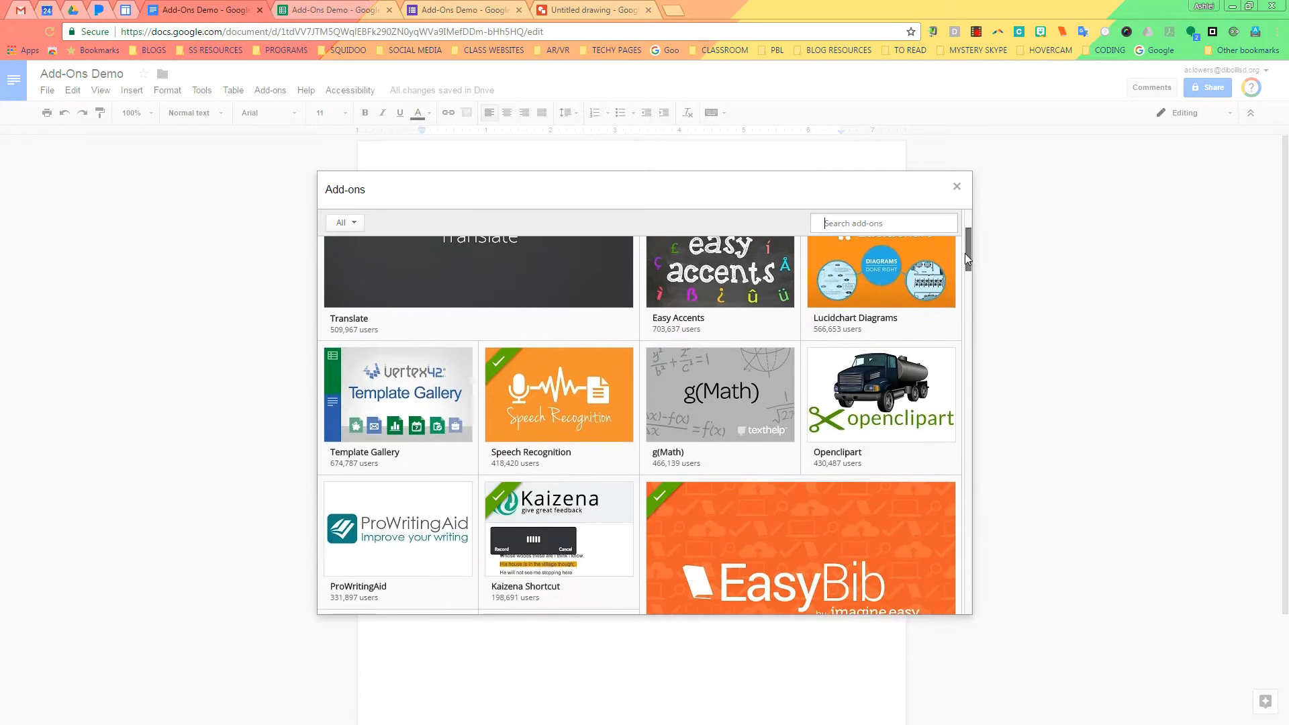
scroll(down, 3)
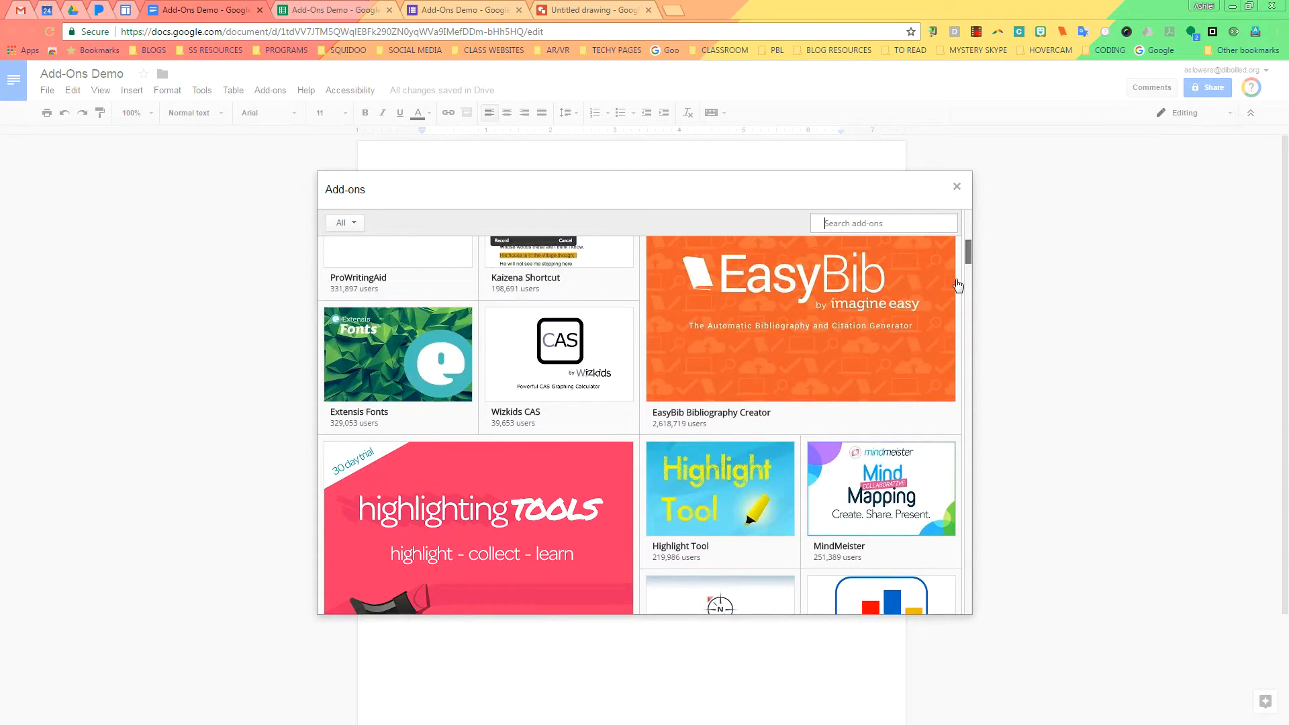
scroll(down, 3)
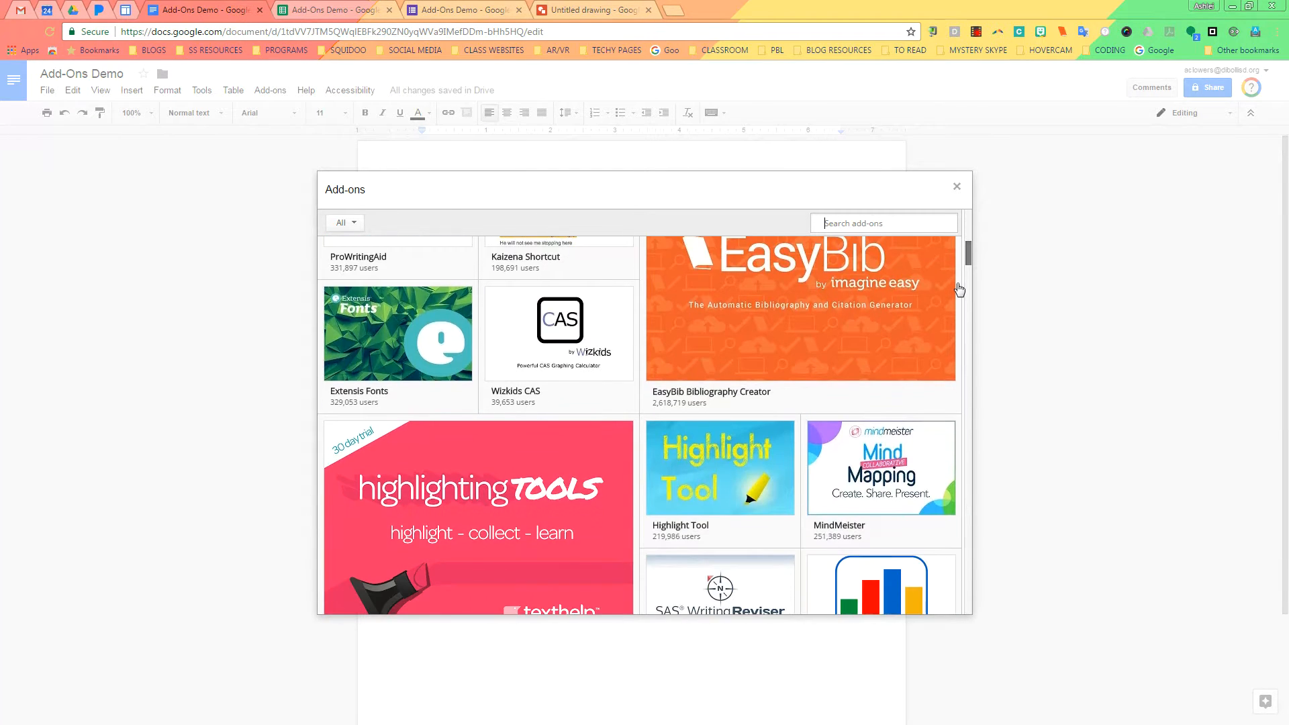
click(800, 307)
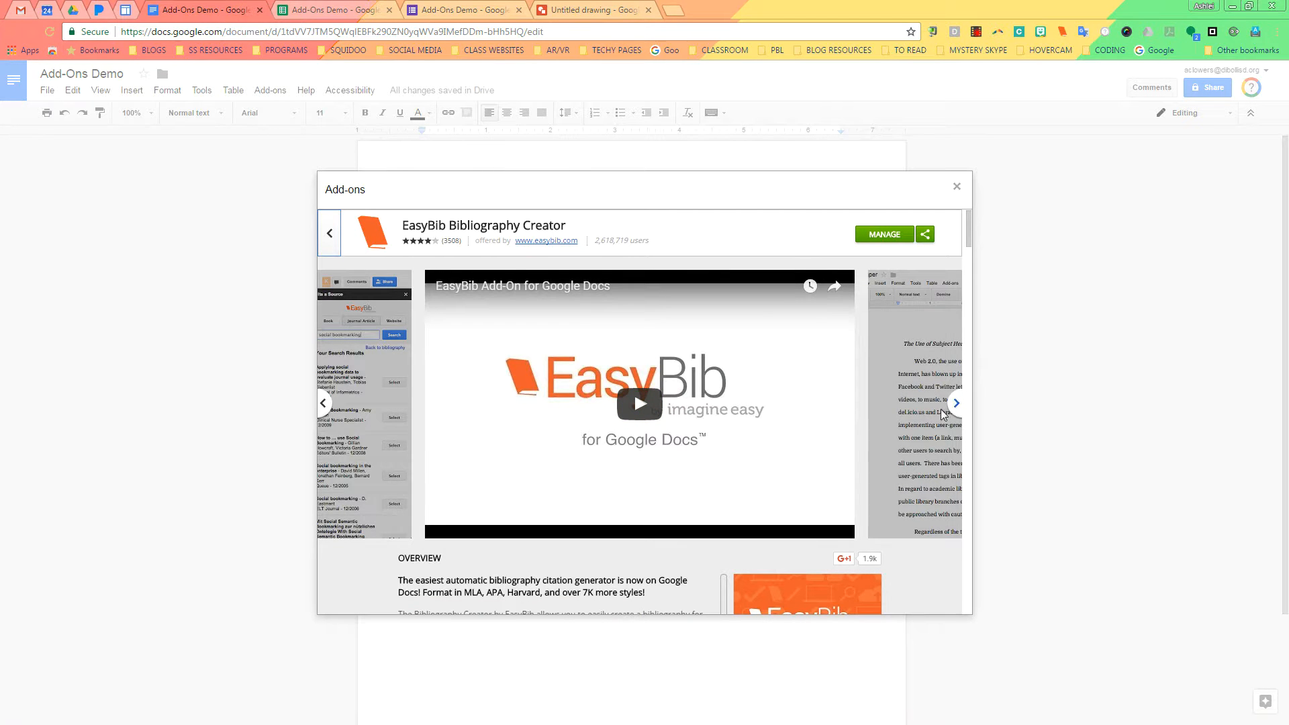
click(955, 403)
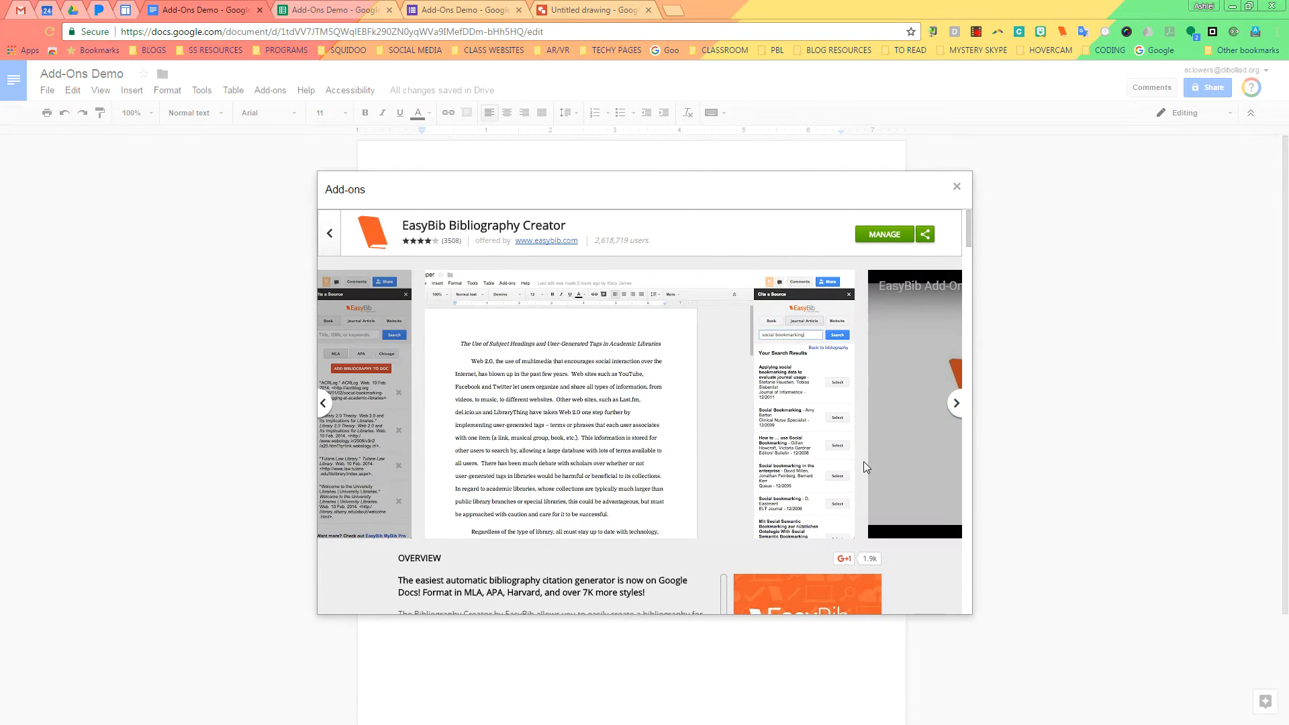
click(957, 186)
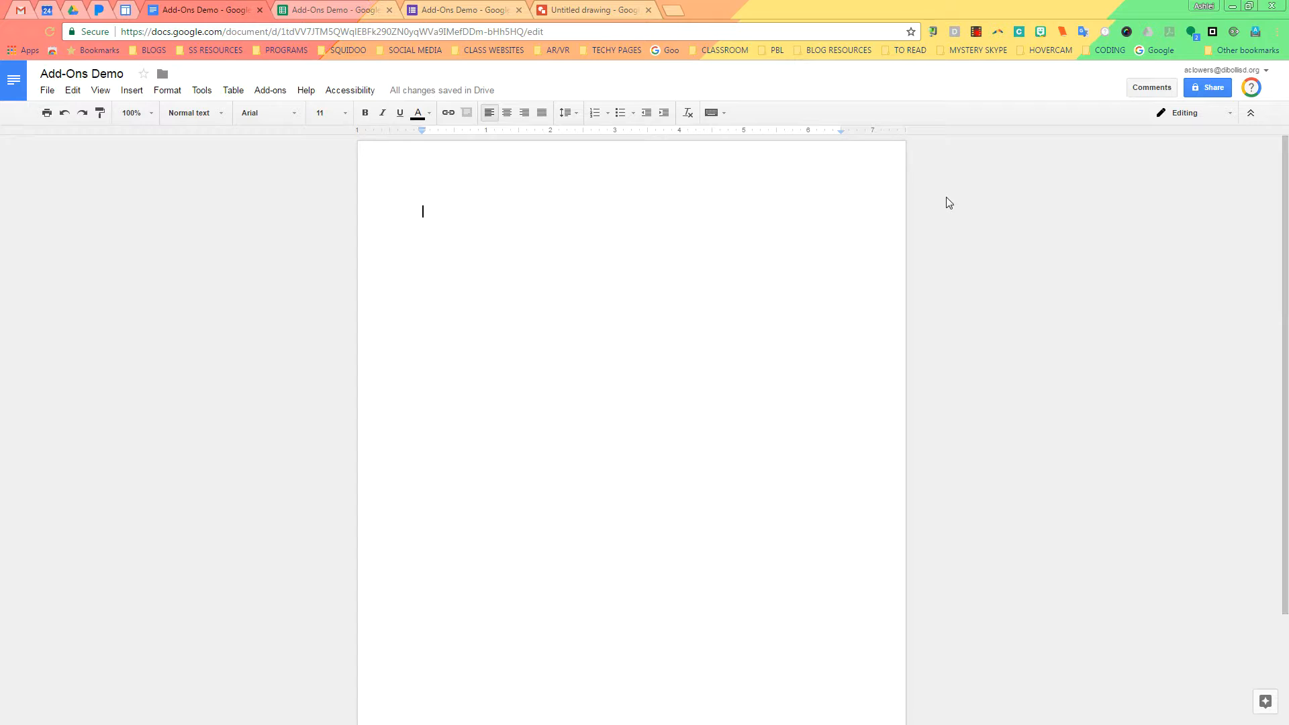
click(270, 89)
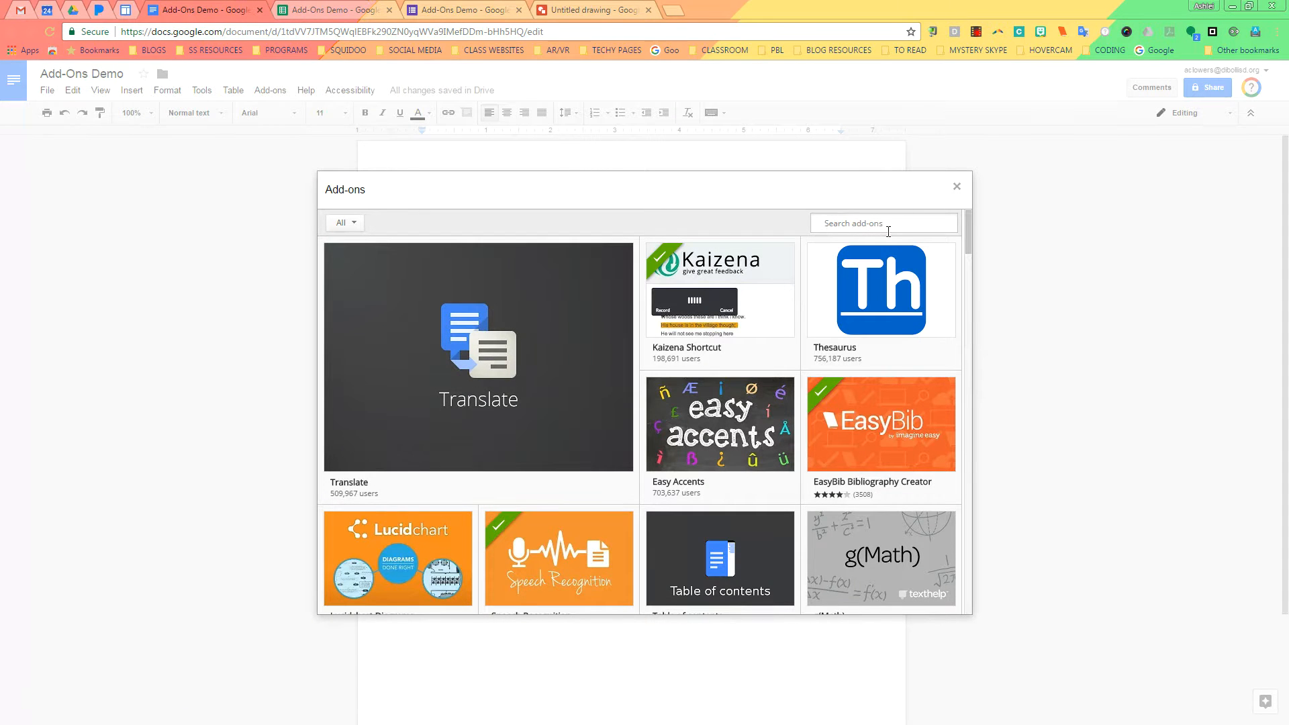
click(956, 187)
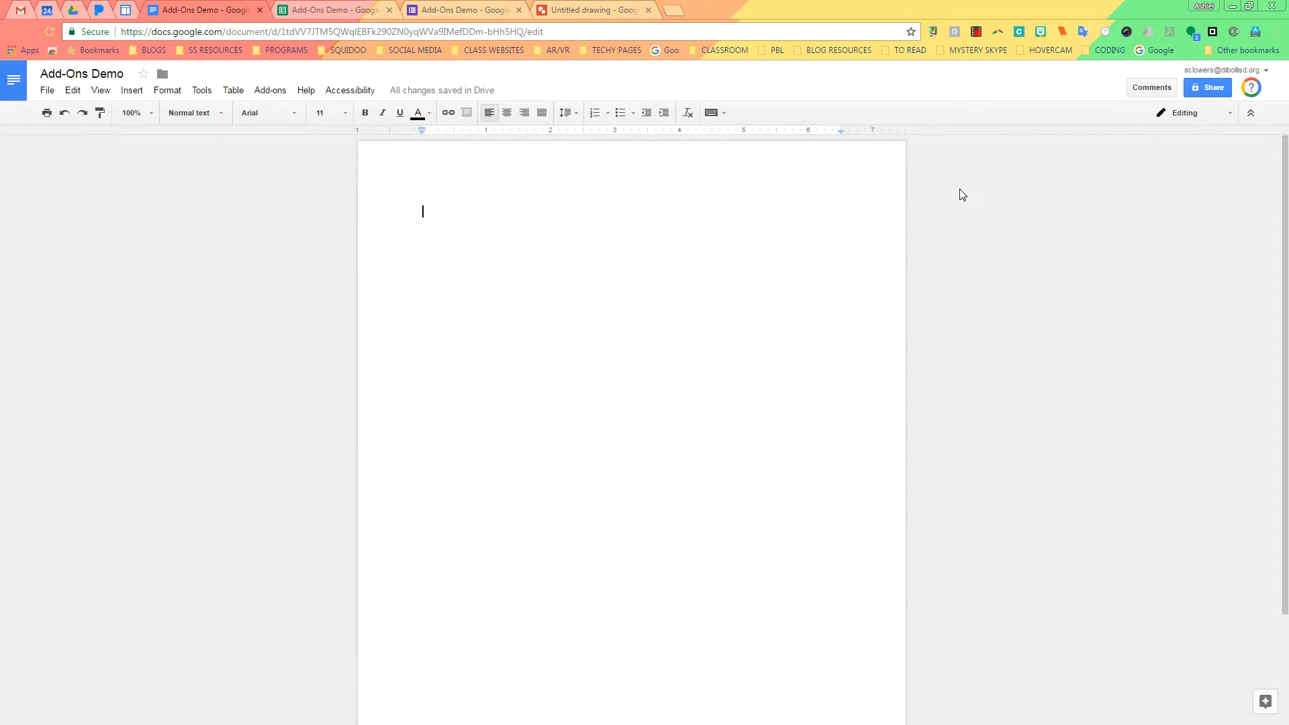
mouse_move(335, 10)
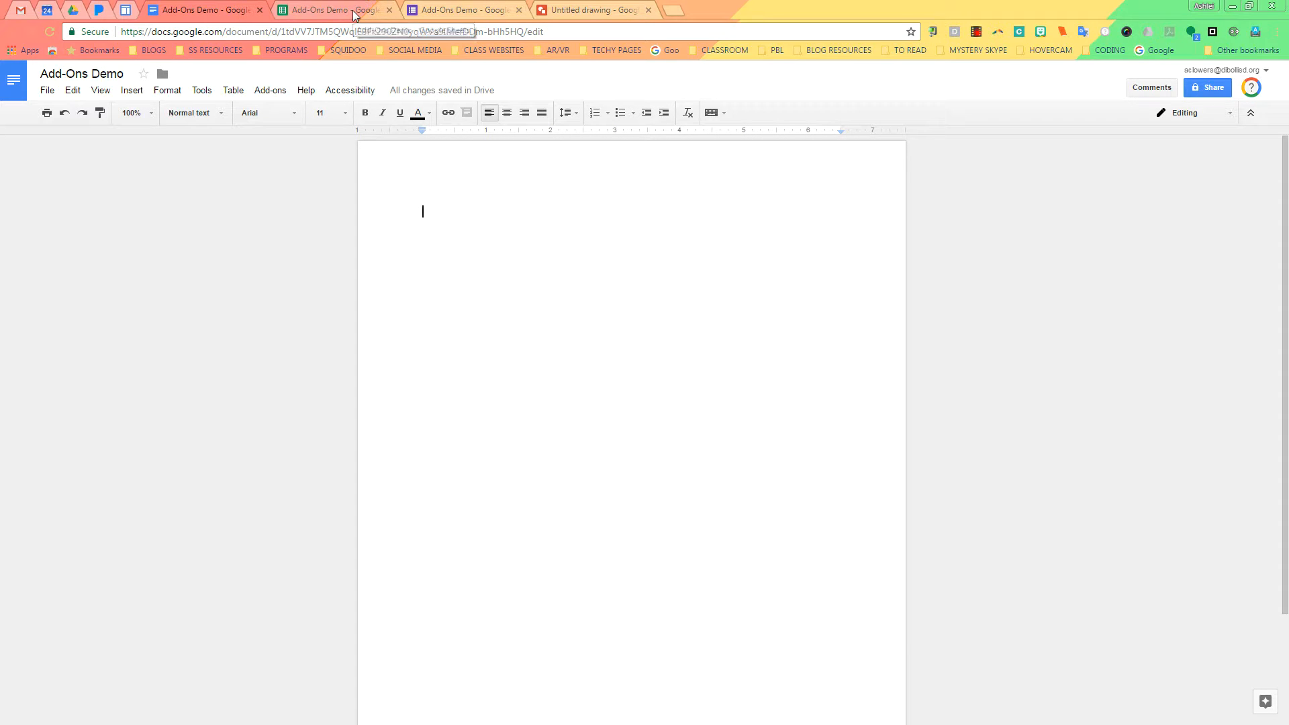
- Switch to the Add-Ons Demo spreadsheet and open its Get add-ons gallery
click(333, 10)
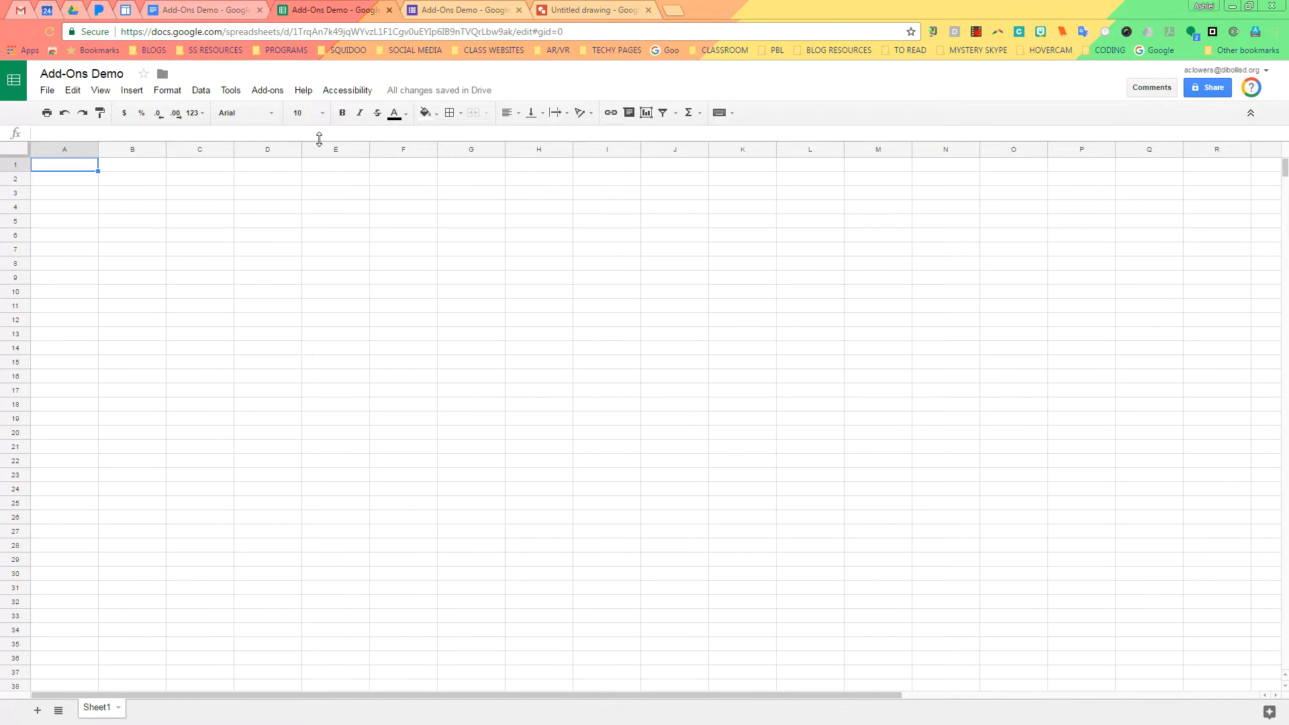
click(267, 90)
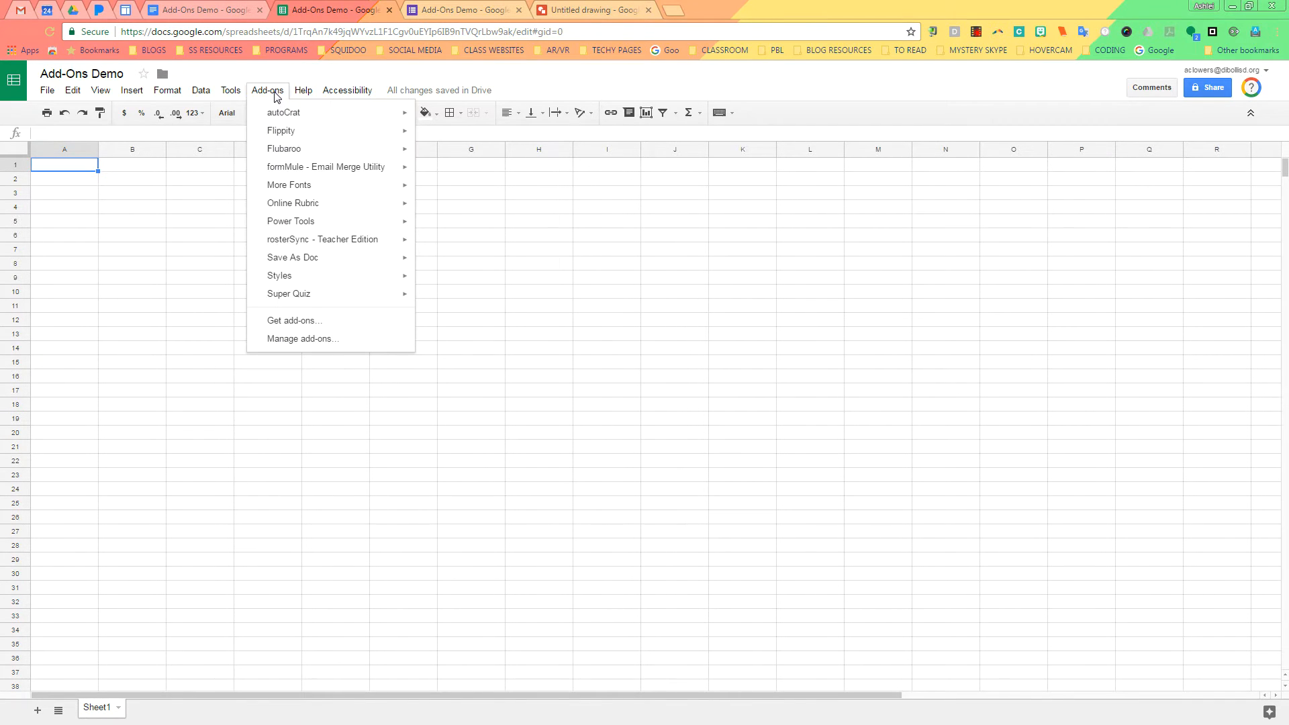
click(294, 320)
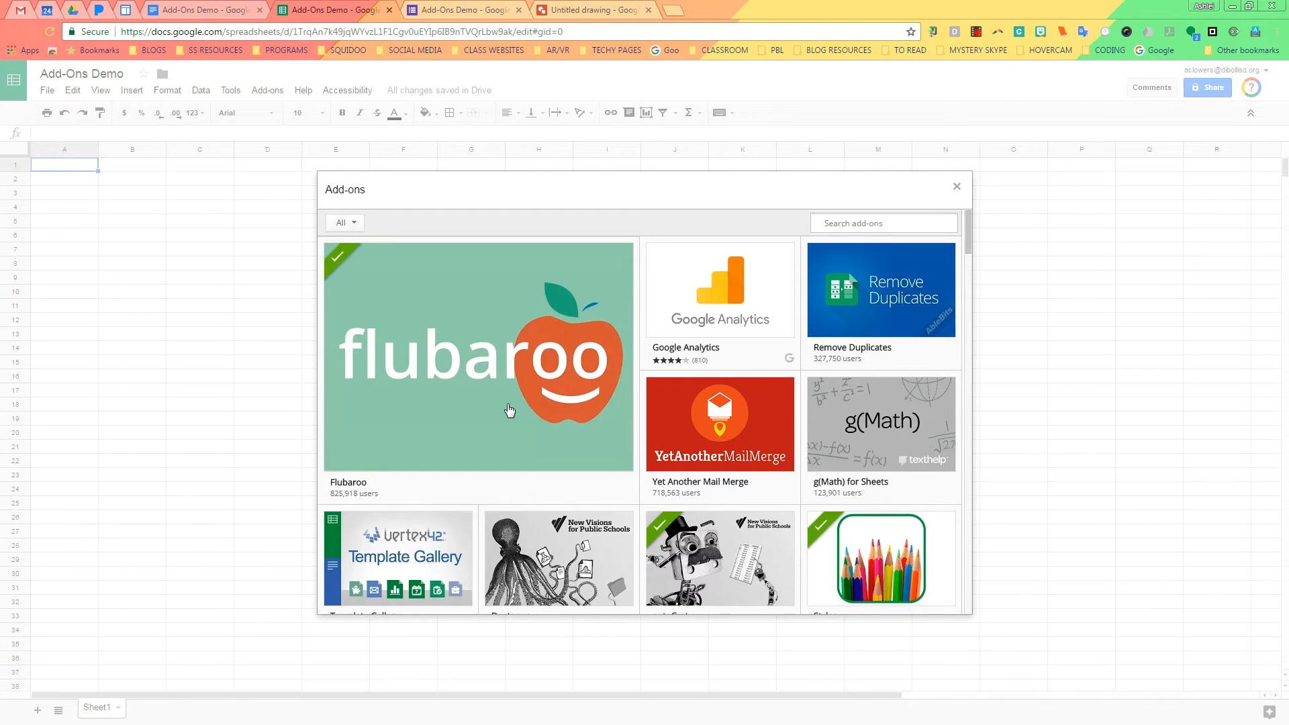
mouse_move(719, 310)
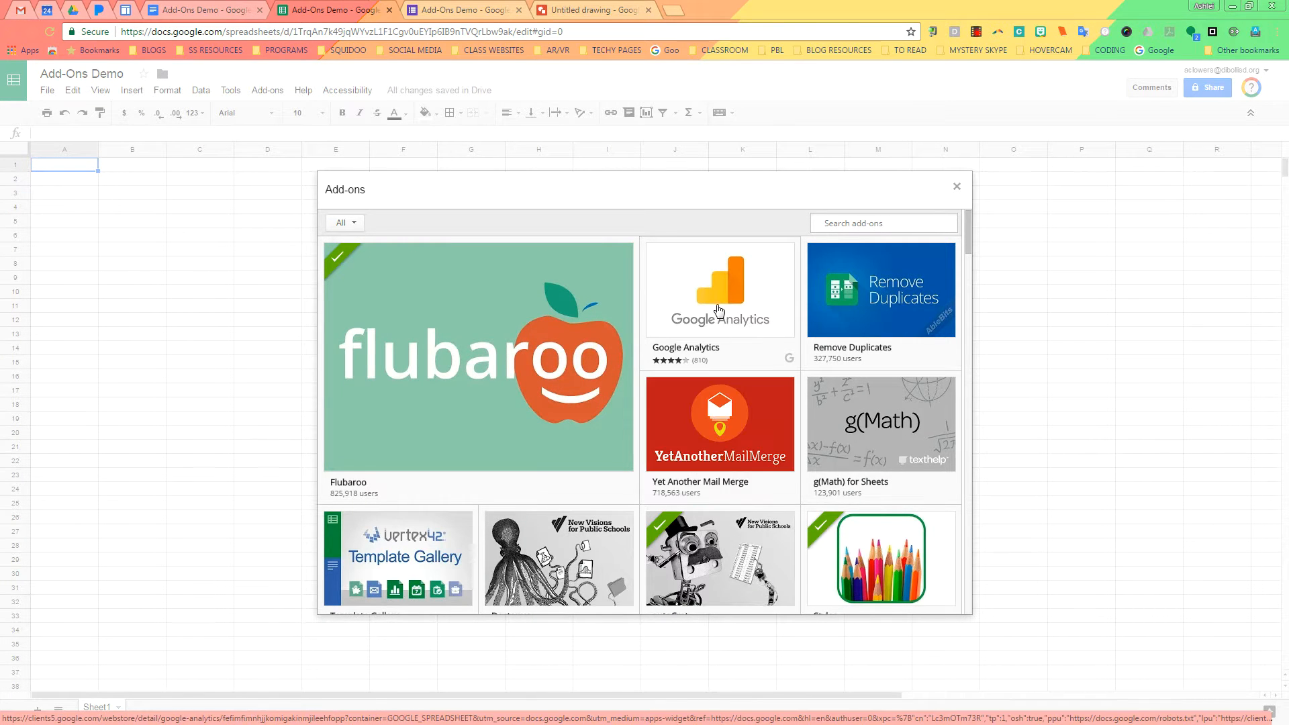
- Add Google Analytics via + FREE and click Allow on its permission request
click(718, 289)
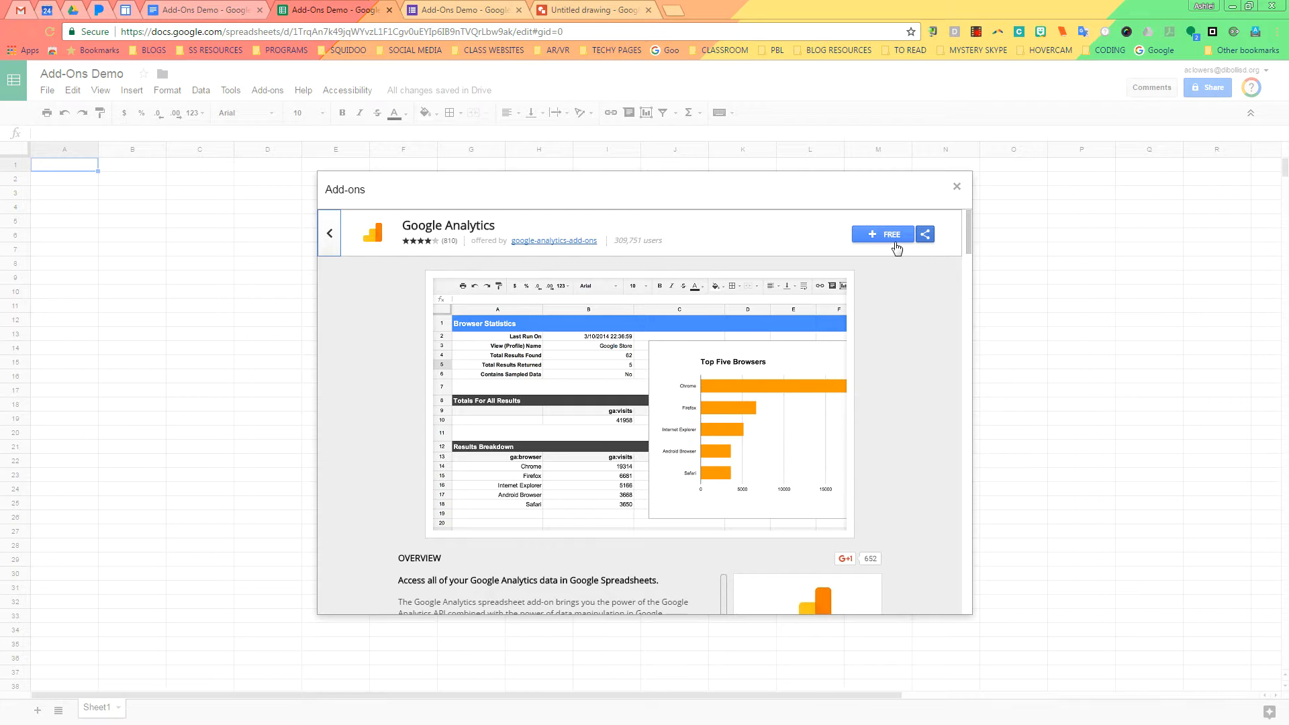
mouse_move(900, 241)
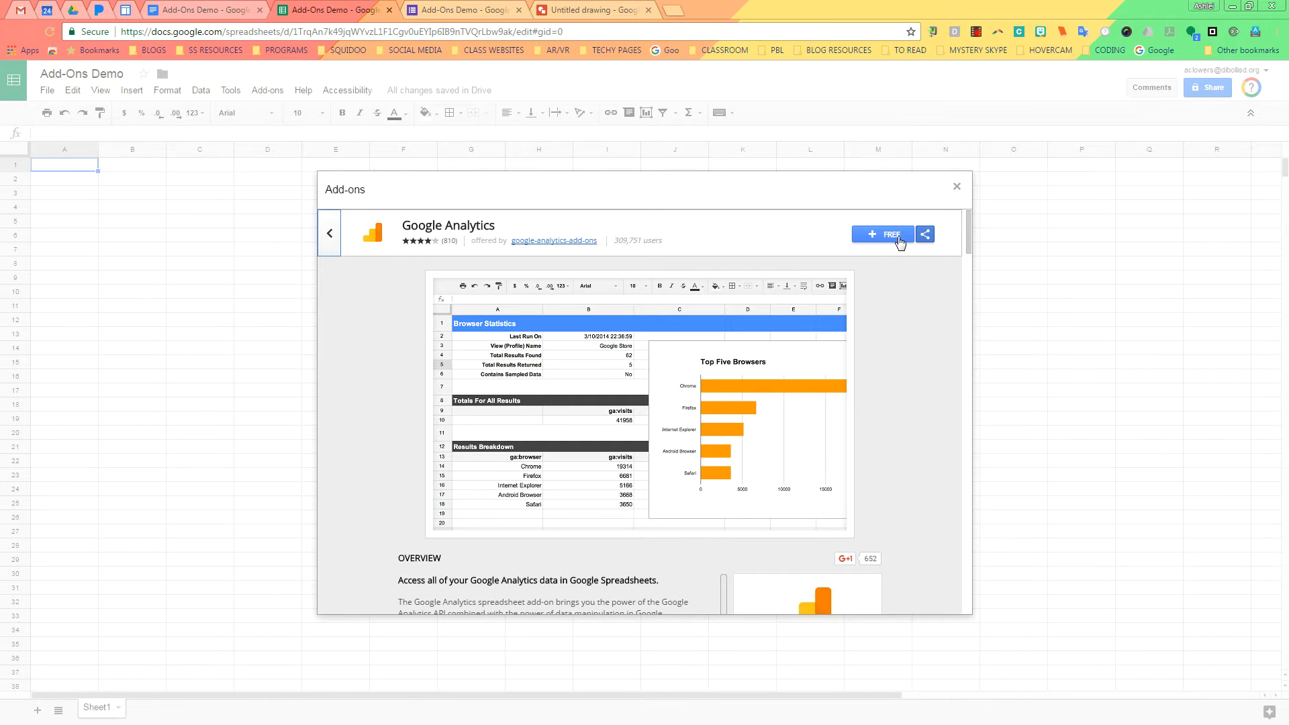
click(882, 234)
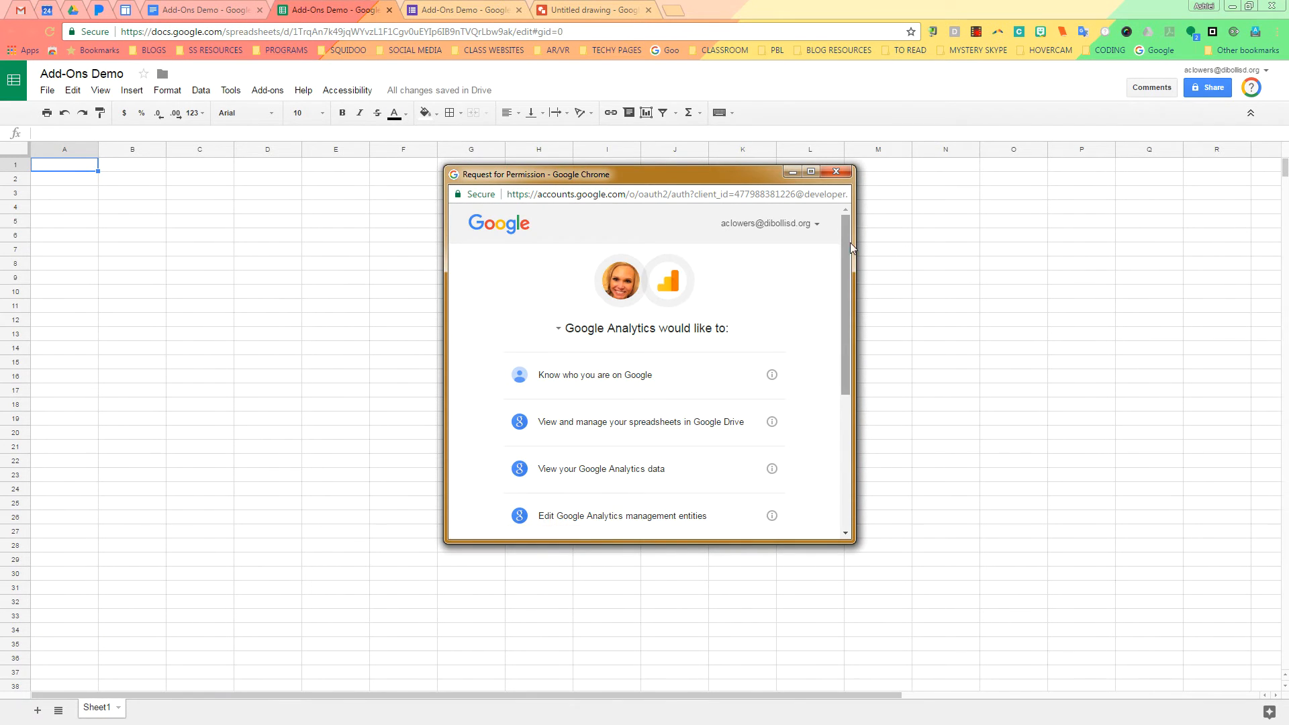
scroll(down, 3)
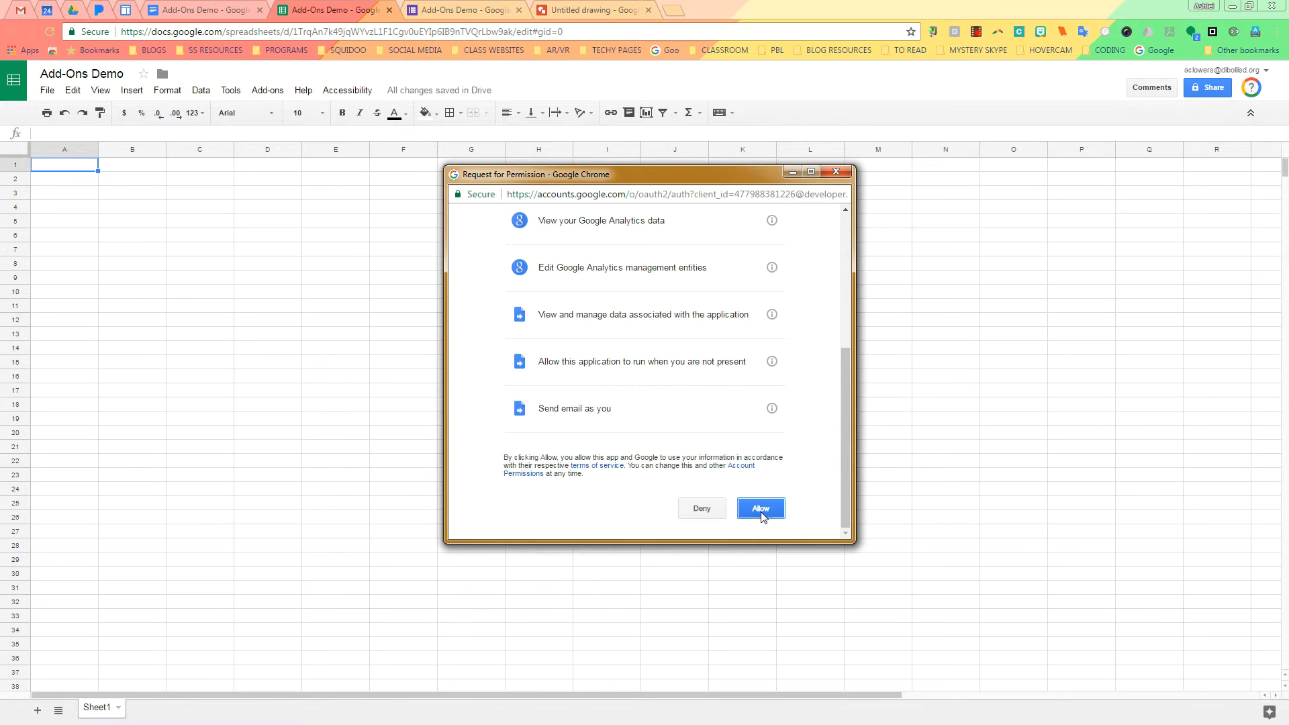
click(759, 507)
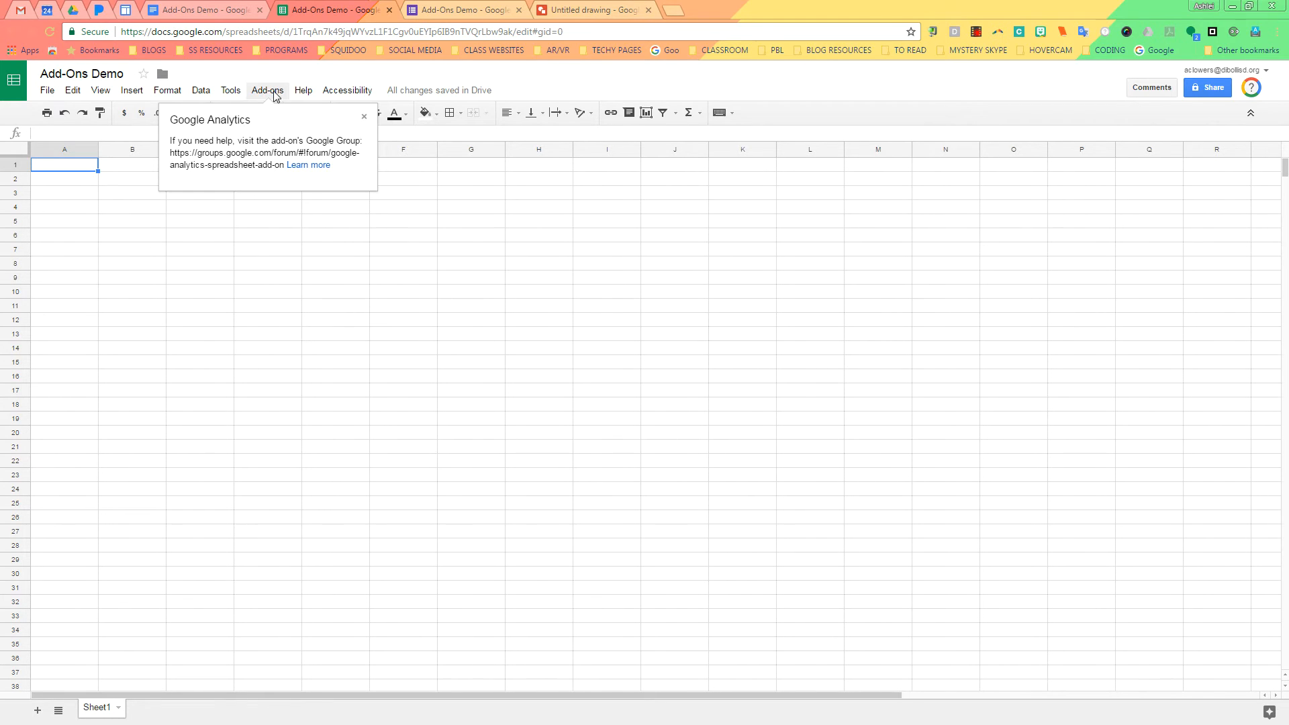
click(267, 89)
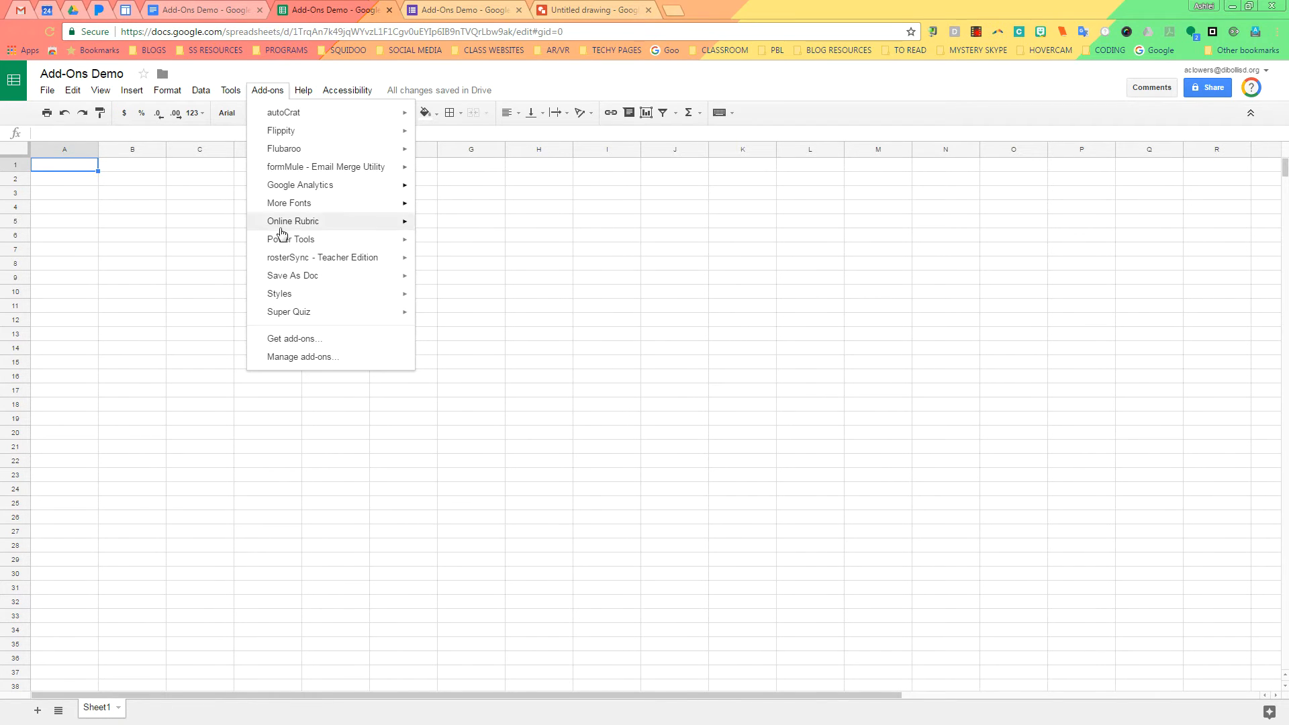
mouse_move(290, 239)
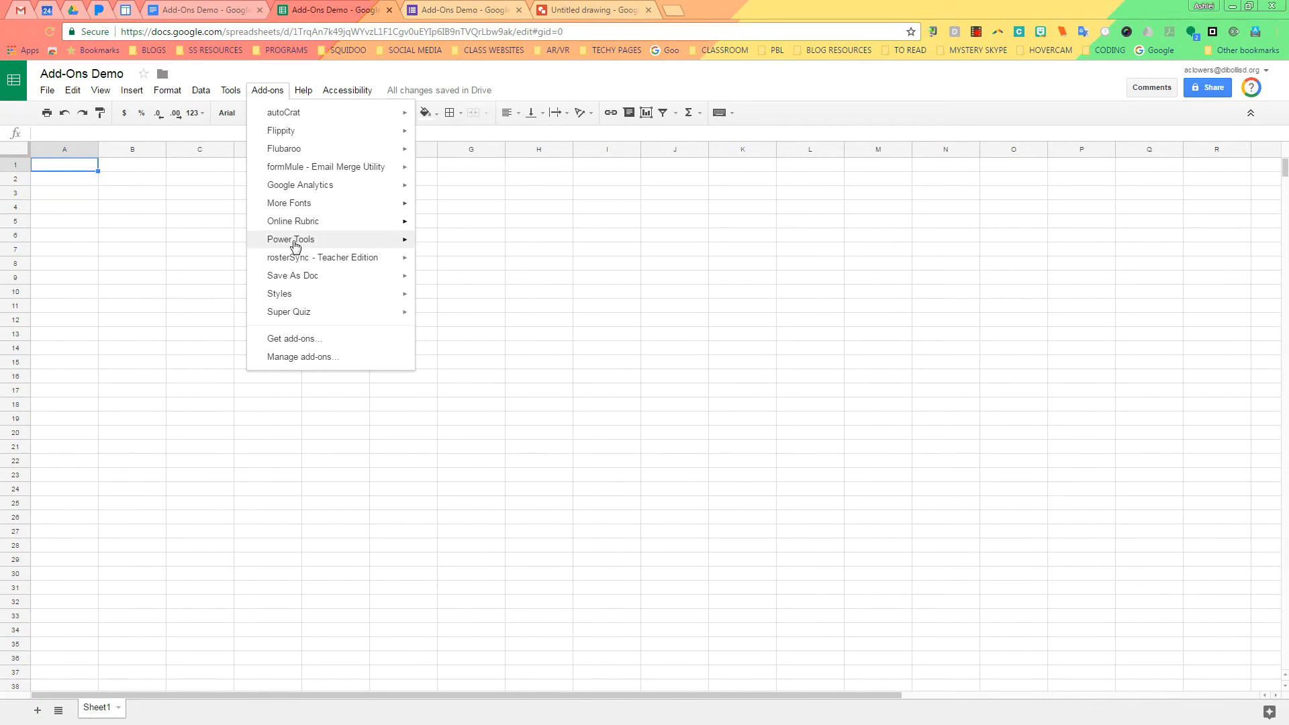
mouse_move(322, 257)
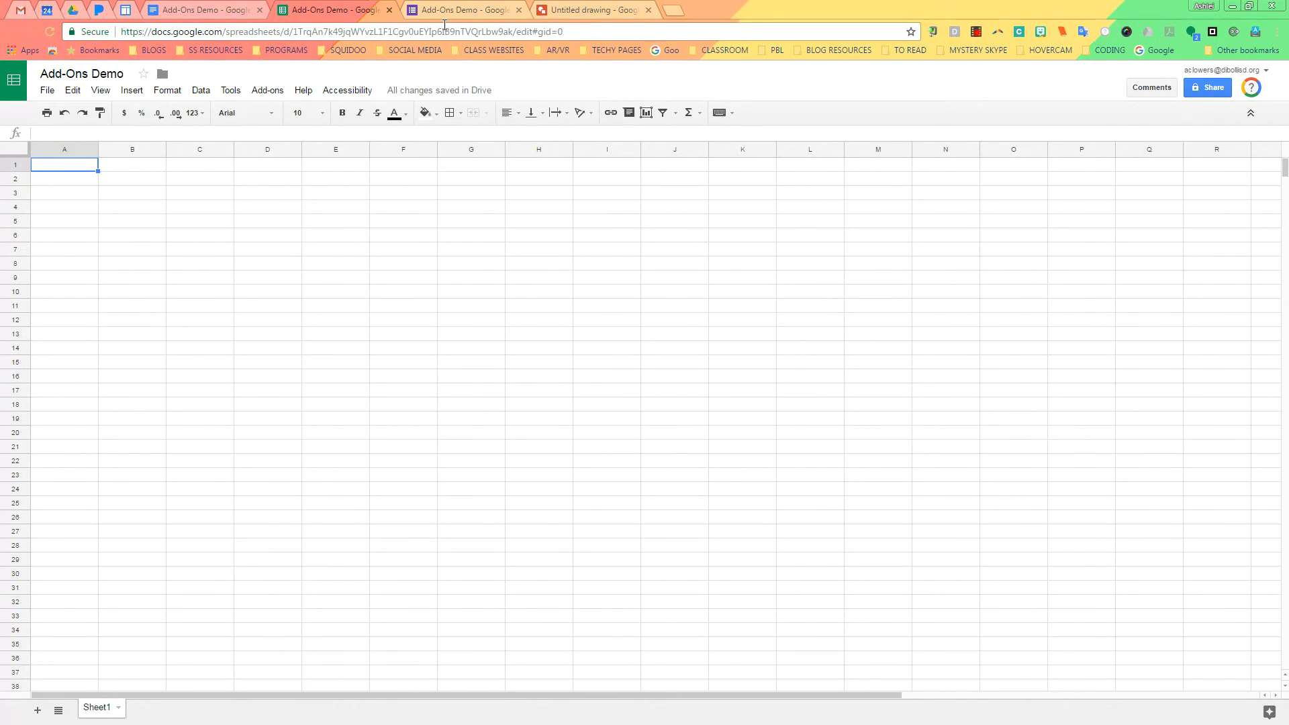
- Switch to the Add-Ons Demo form and open its three-dot More menu
click(465, 11)
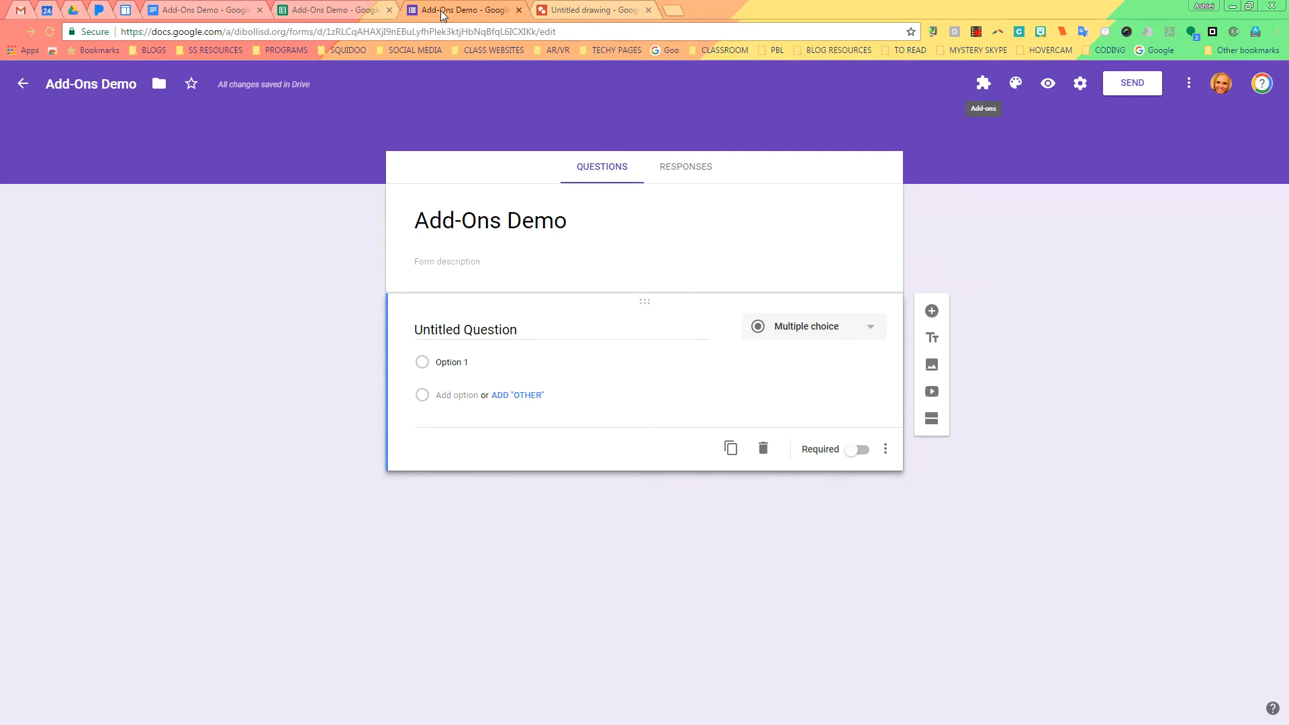
mouse_move(994, 204)
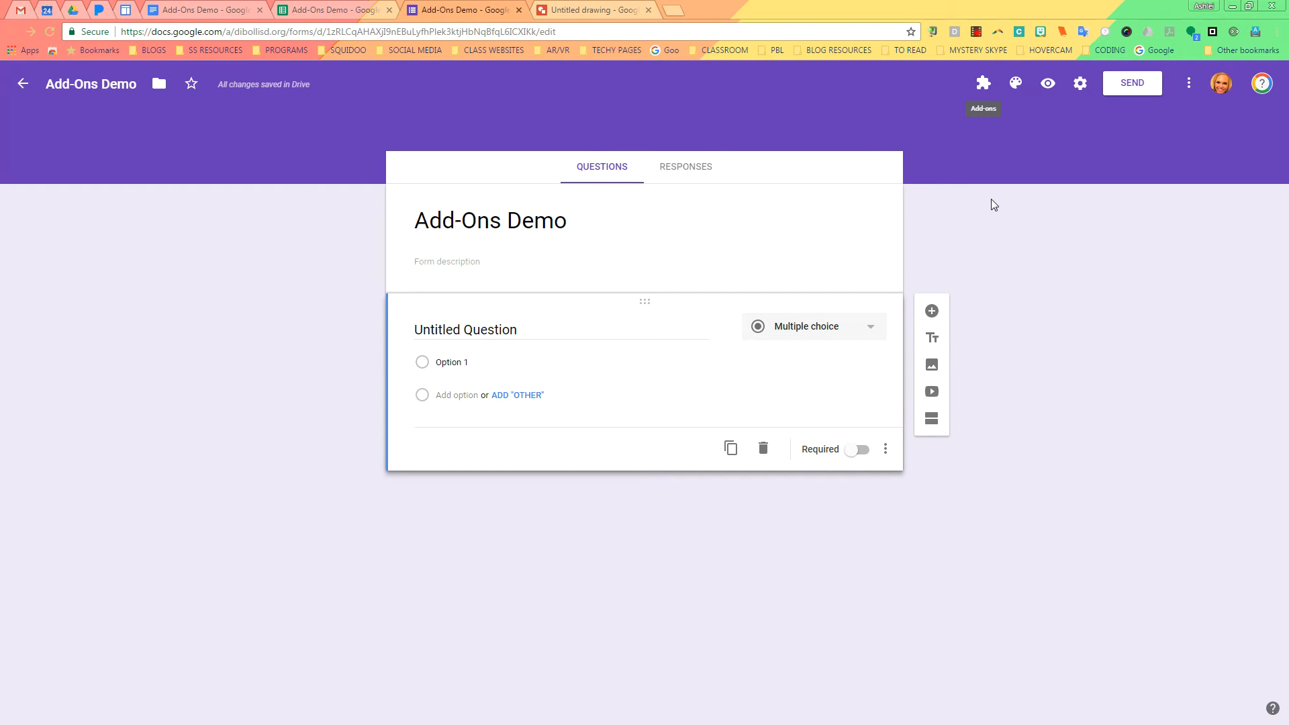
mouse_move(1189, 84)
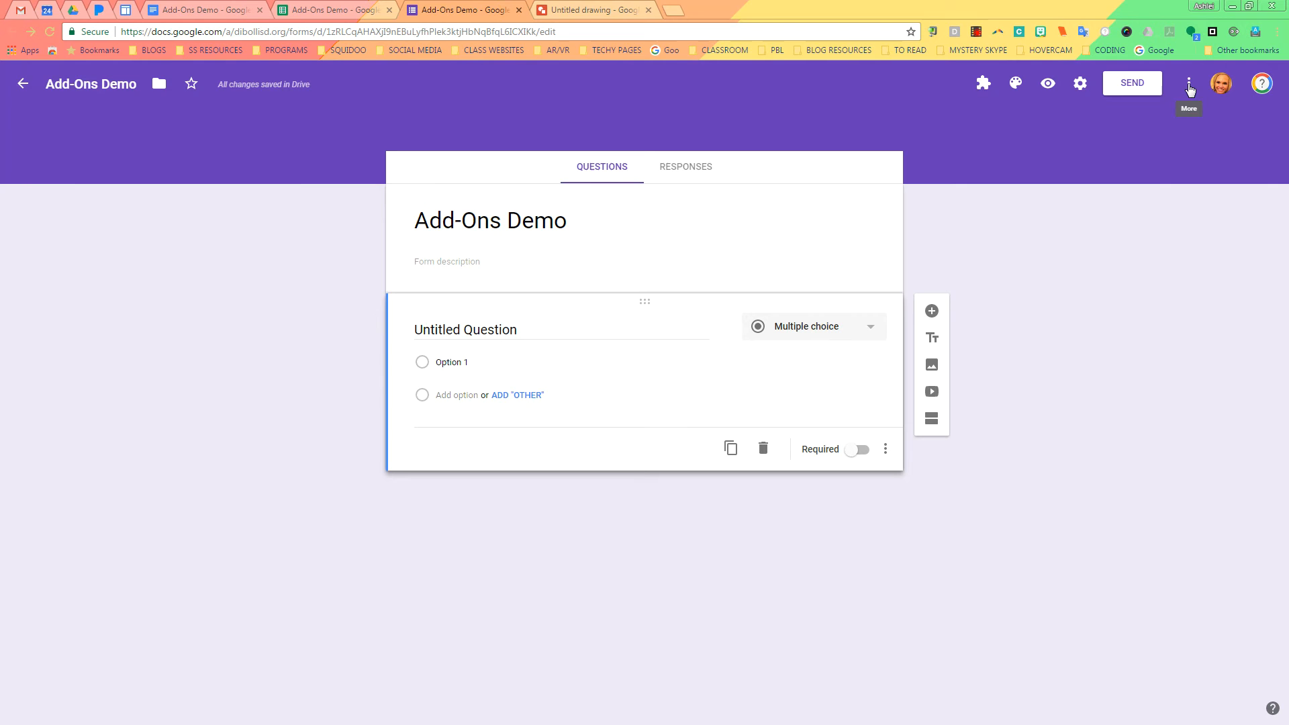
click(1187, 84)
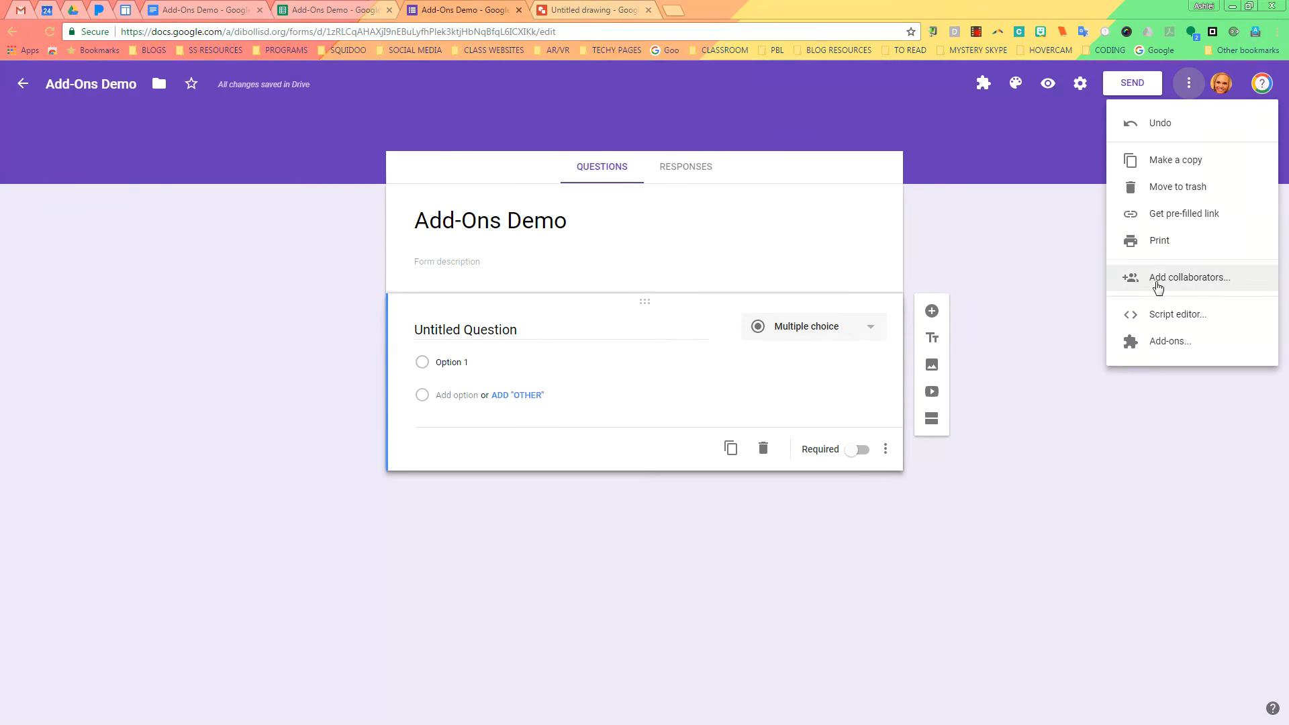
- Choose Add-ons… to list g(Math), Form Notifications and SurveyMonkey
click(1169, 341)
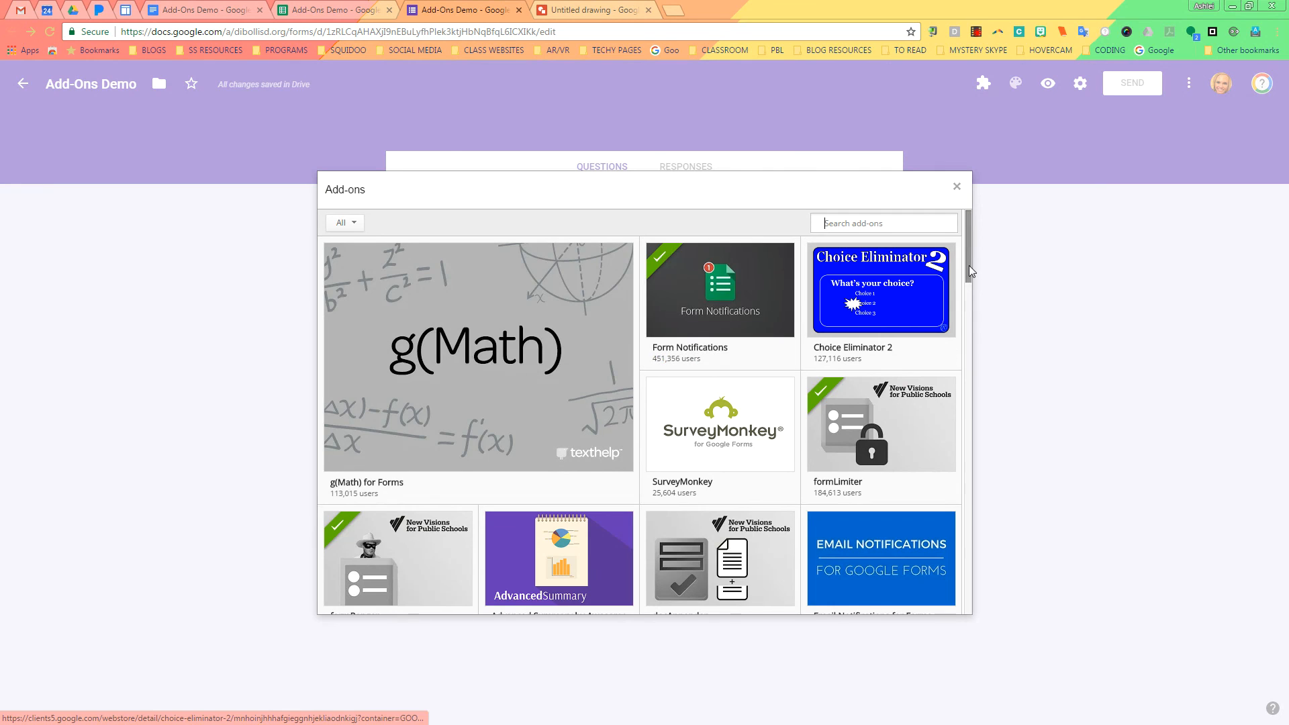
mouse_move(977, 41)
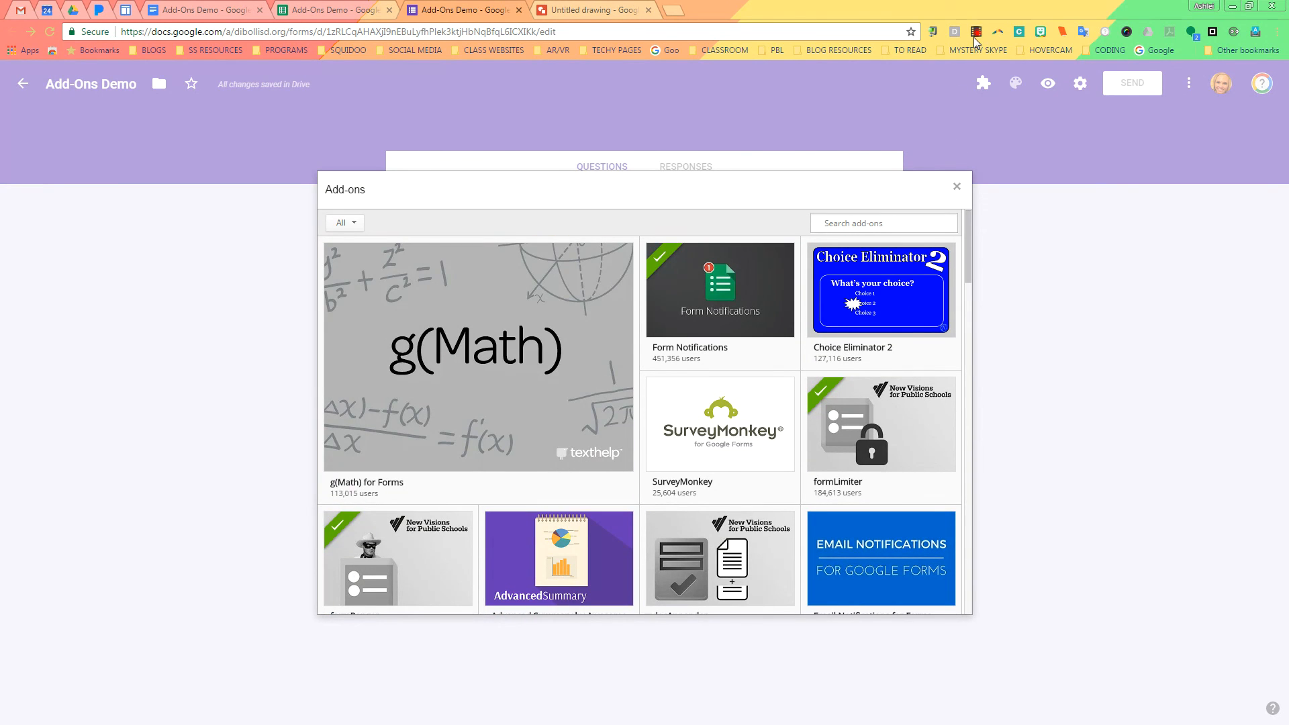